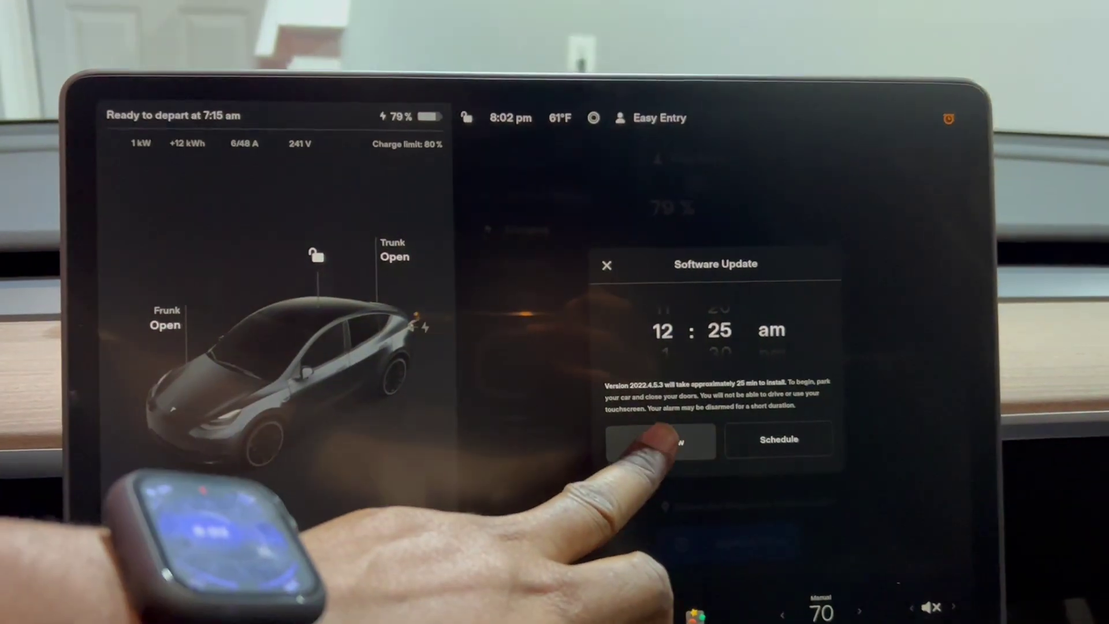
- Install software update 2022.4.5.3 immediately instead of scheduling it
{"action": "left_click", "coordinate": [663, 441]}
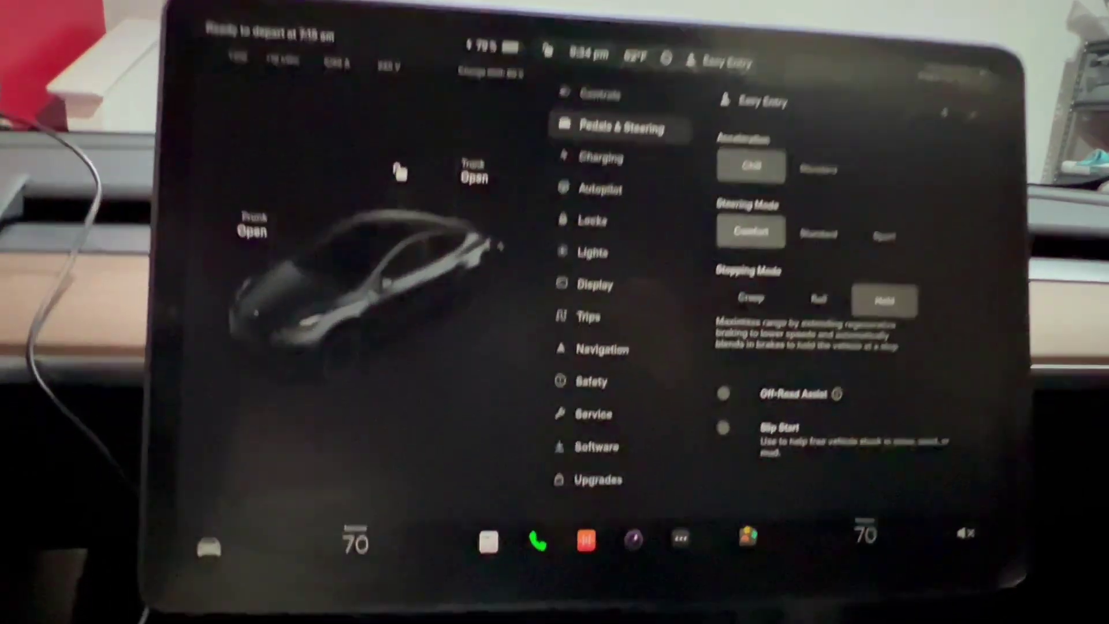
- Read the 2022.4.5.3 Car Colorizer release note and give the car a matte olive-green paint
{"action": "left_click", "coordinate": [596, 447]}
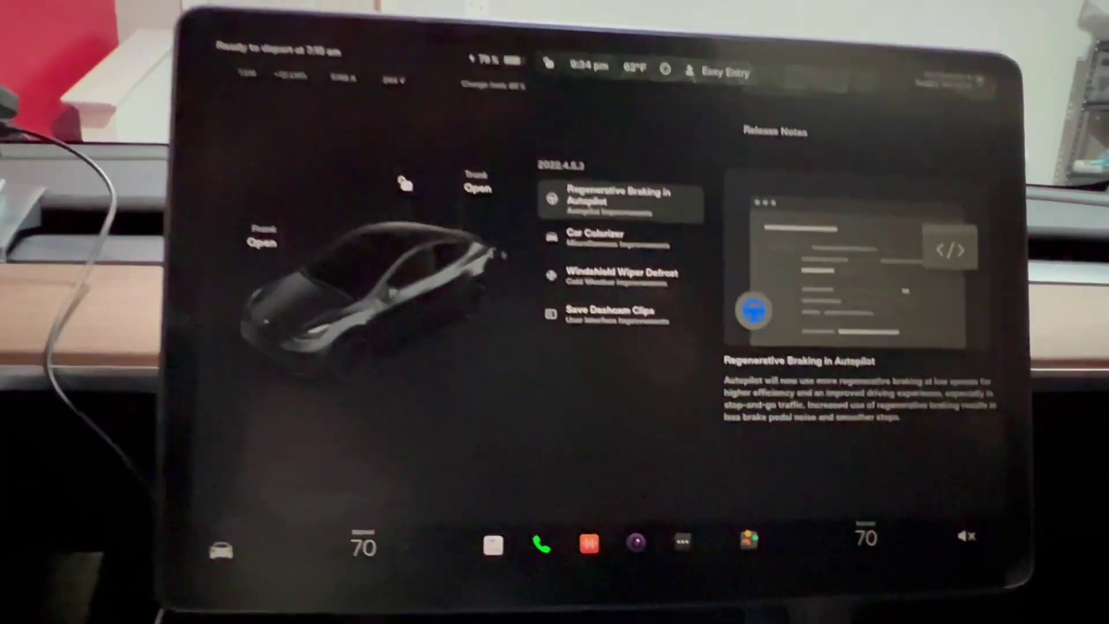
{"action": "left_click", "coordinate": [597, 238]}
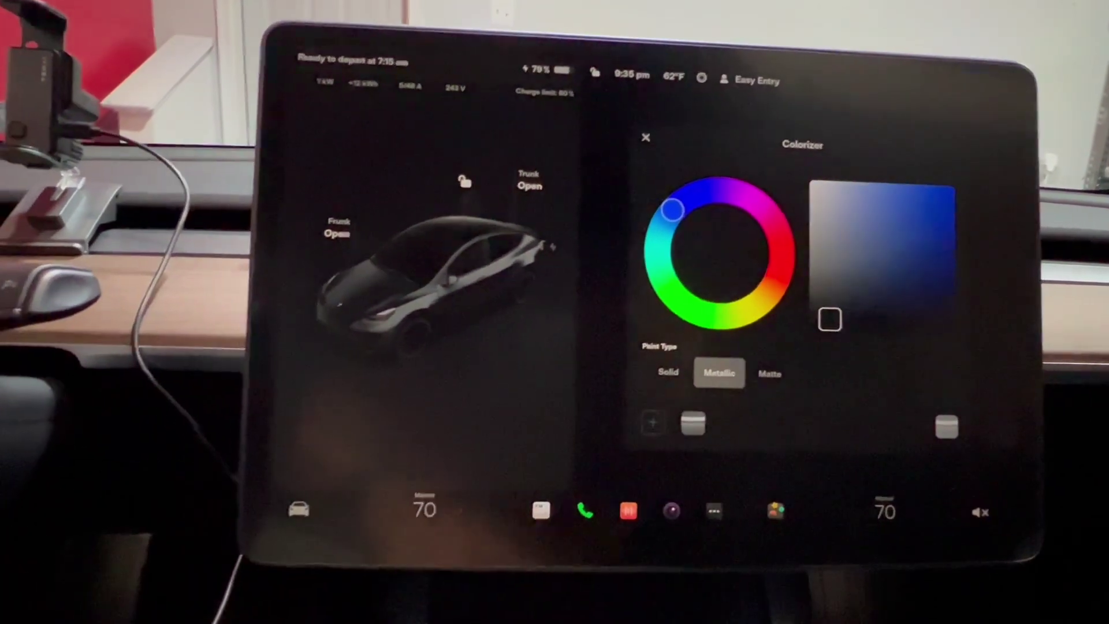
{"action": "left_click", "coordinate": [769, 373]}
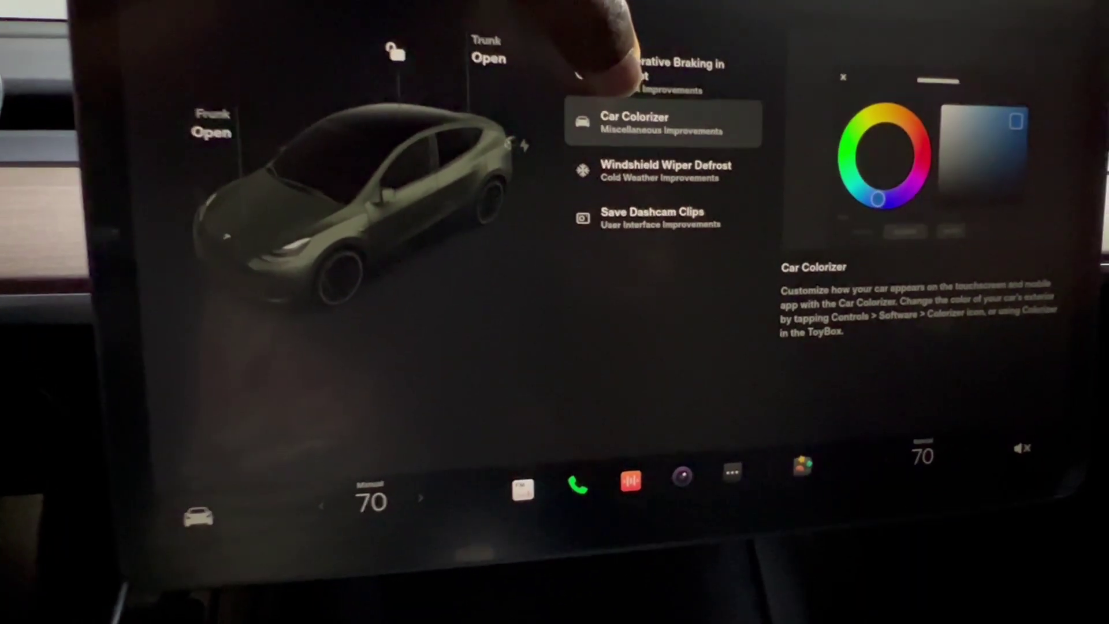
{"action": "left_click", "coordinate": [664, 170]}
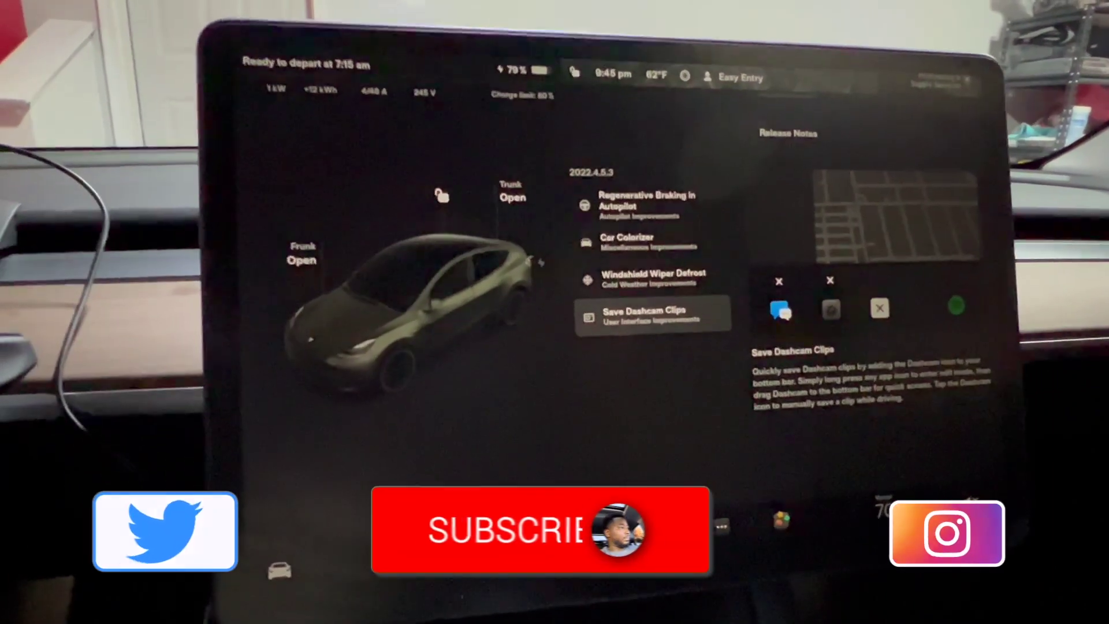
- Display the Save Dashcam Clips release note
{"action": "left_click", "coordinate": [538, 533]}
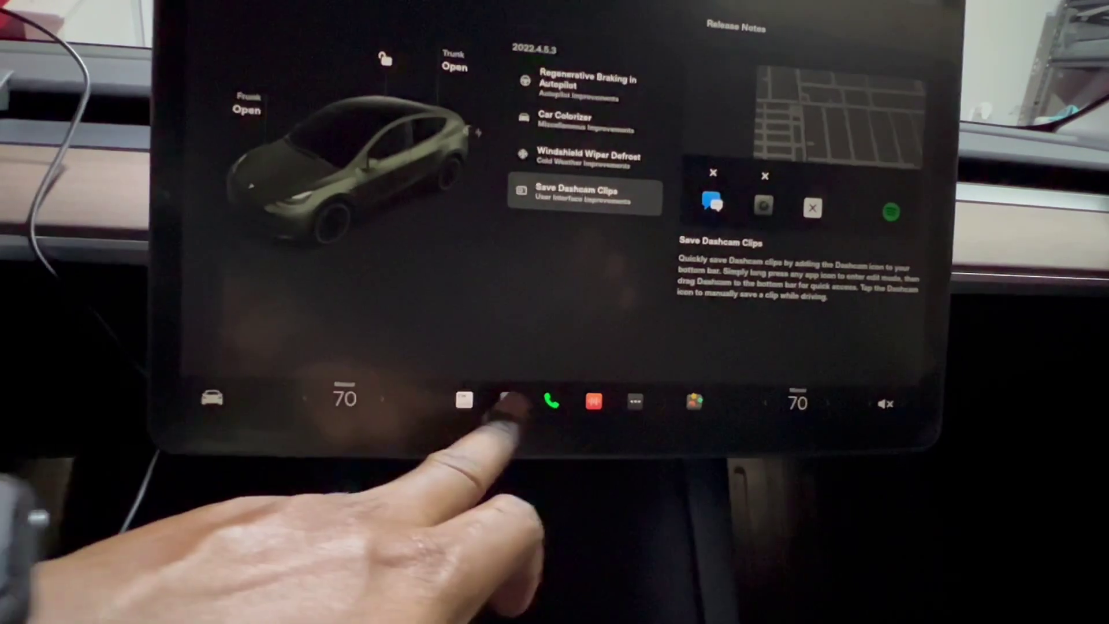
- Long-press a bottom-bar app icon to enter app edit mode
{"action": "left_click", "coordinate": [502, 409]}
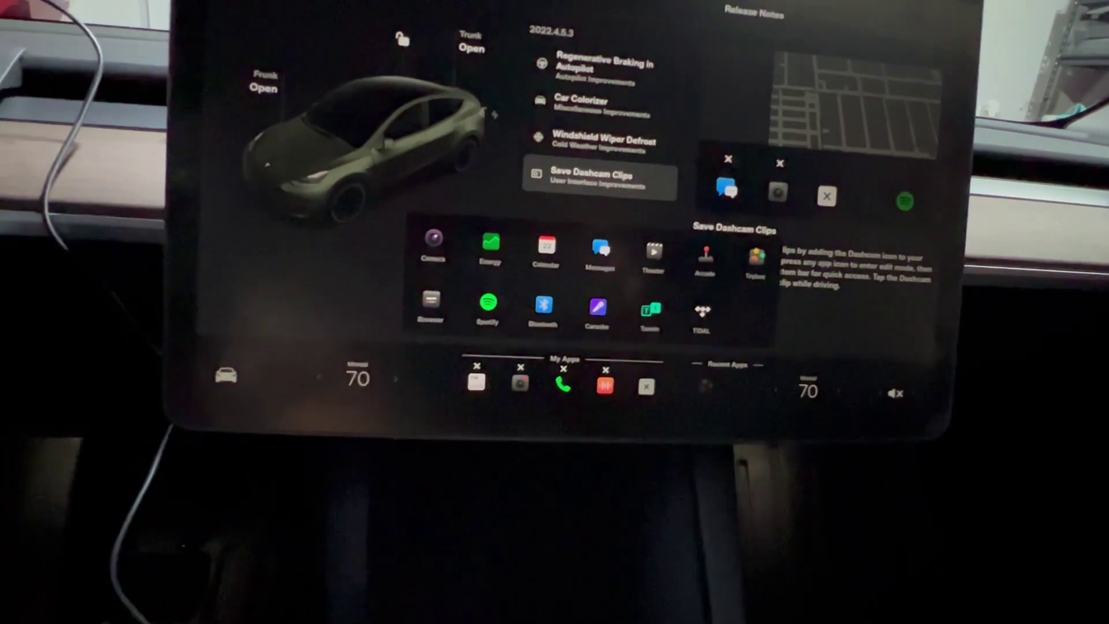